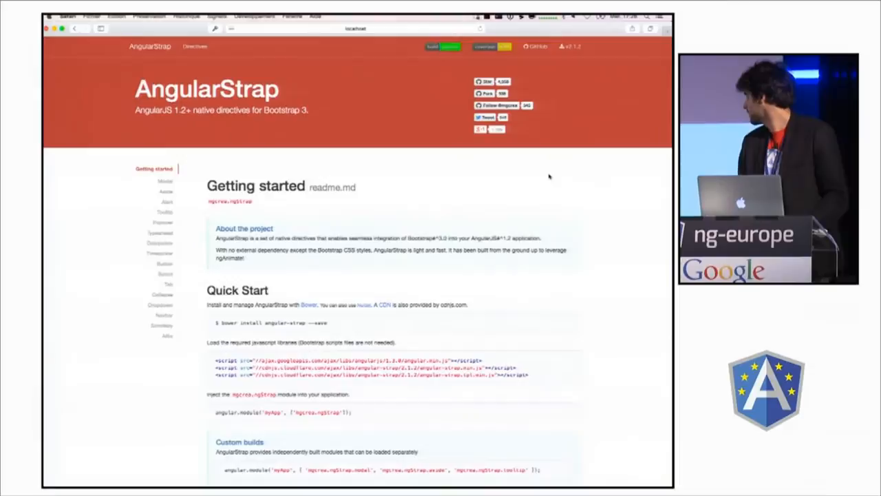
# Step: Scroll the modal docs, then open and dismiss the default modal live demo
pyautogui.scroll(-3)
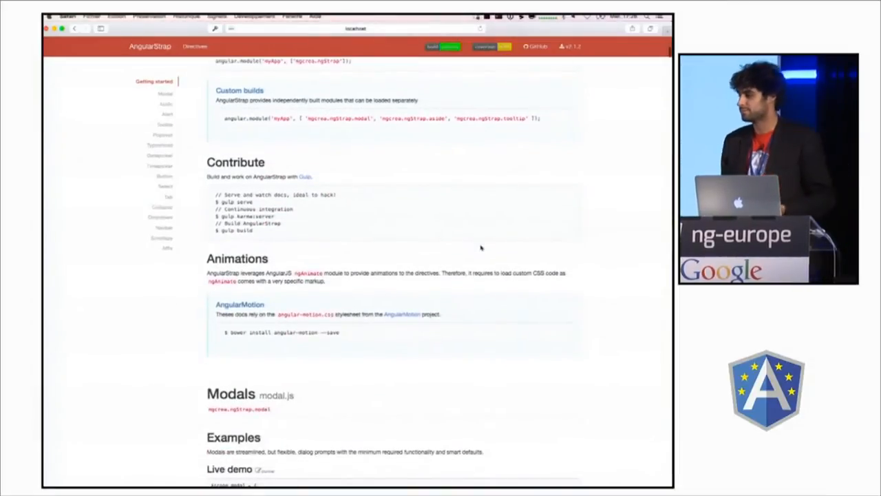
pyautogui.scroll(-3)
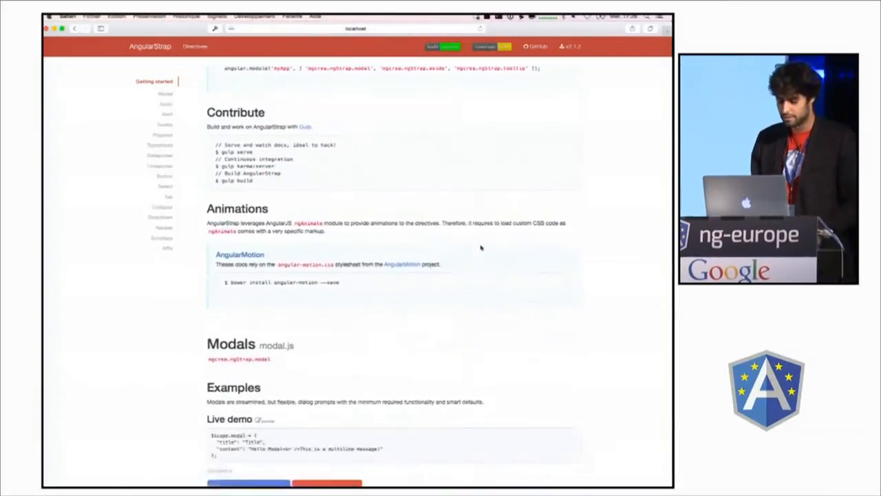
pyautogui.scroll(-3)
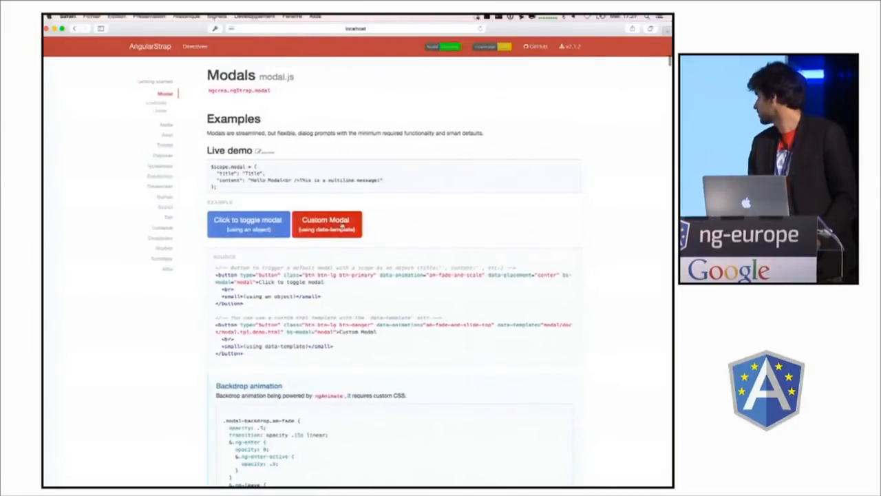
pyautogui.click(248, 222)
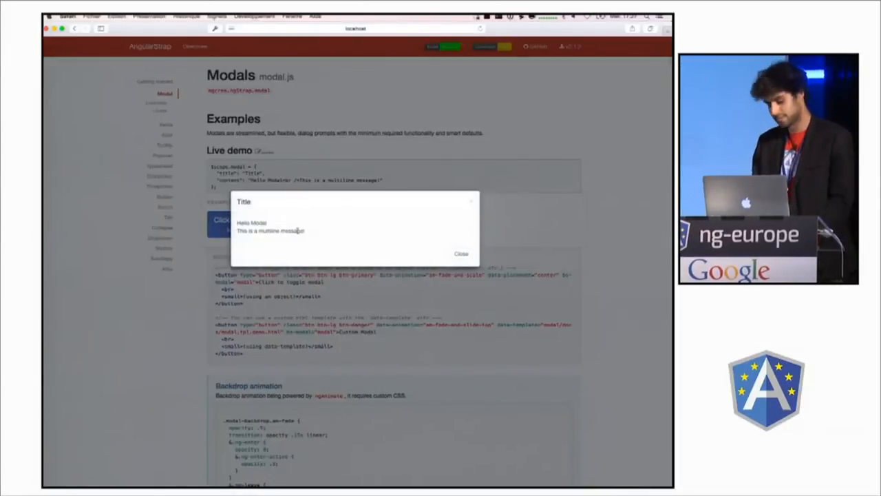
pyautogui.click(461, 253)
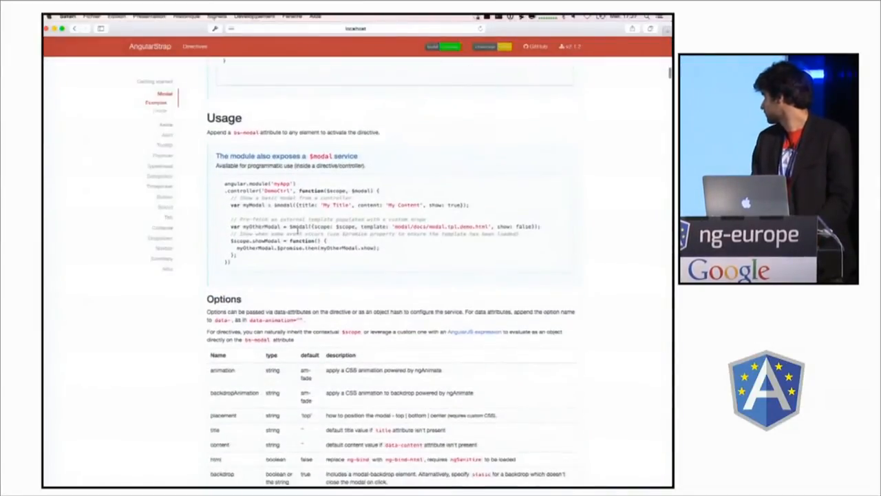
# Step: Advance the slide deck to the 'Skinny directives, fat providers!' bsModal code slide
pyautogui.scroll(-3)
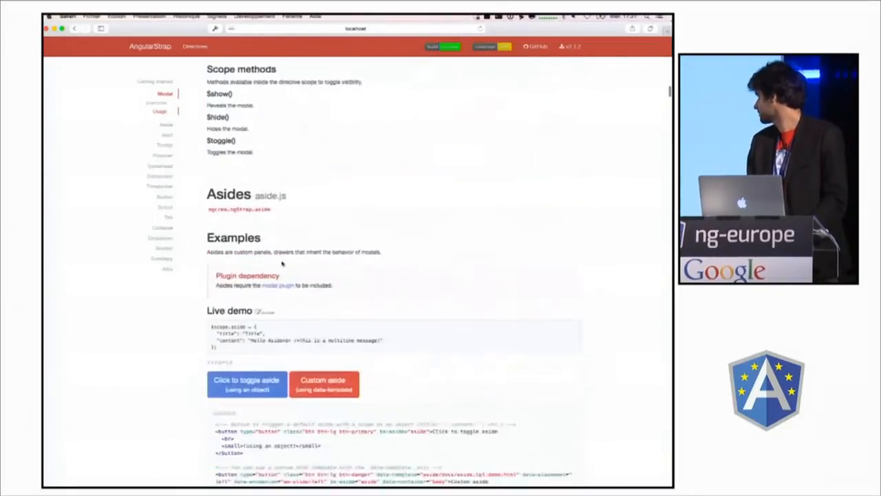
pyautogui.click(246, 383)
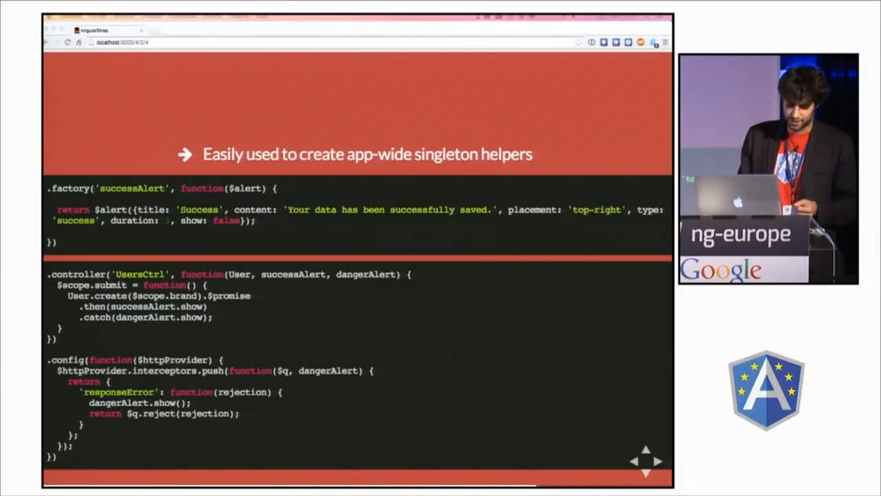
pyautogui.press('right')
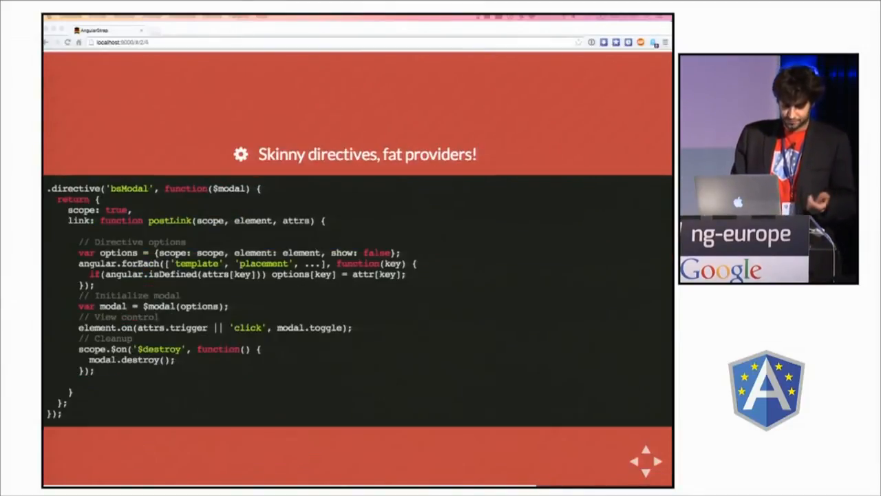